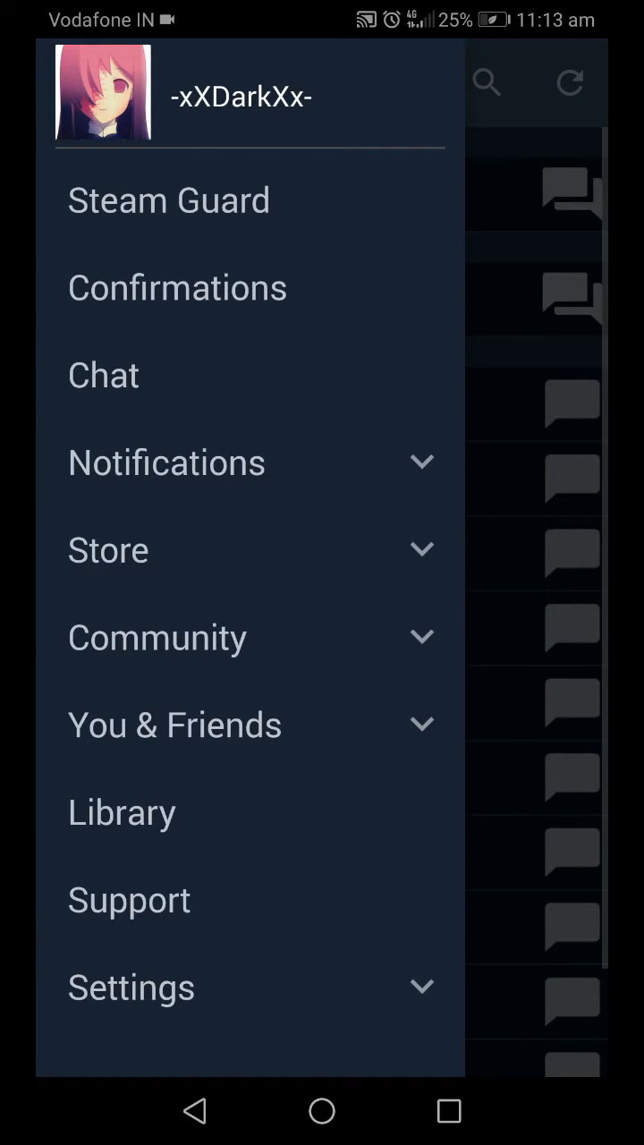
Open your own Steam profile from the username in the navigation drawer
click(79, 82)
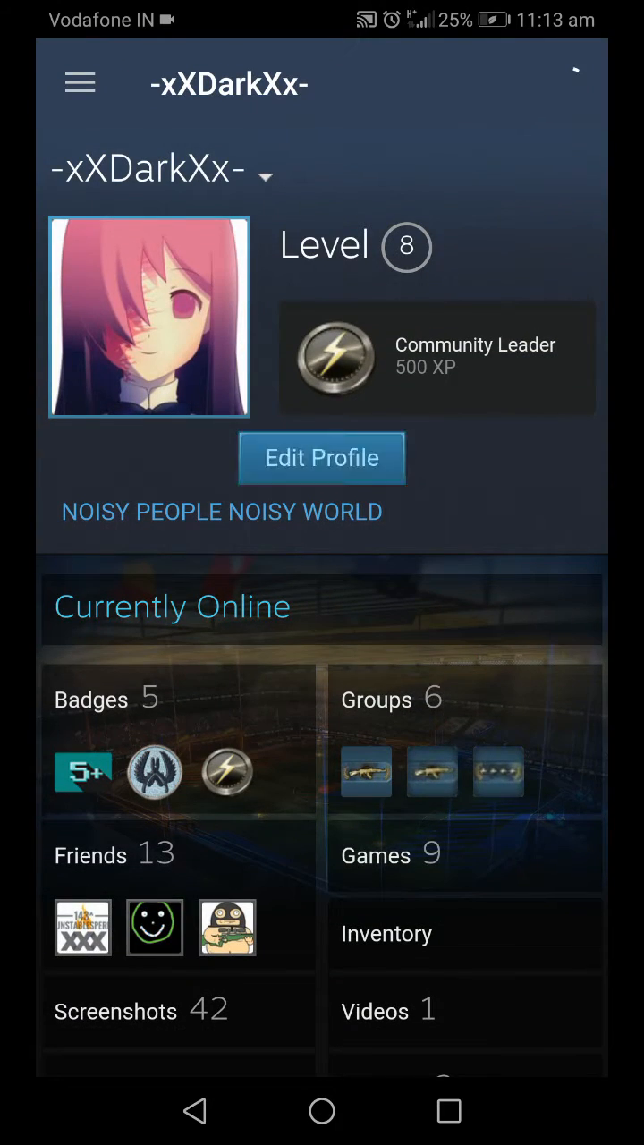
Open Edit Profile to reach the Avatar section with its upload option
click(321, 457)
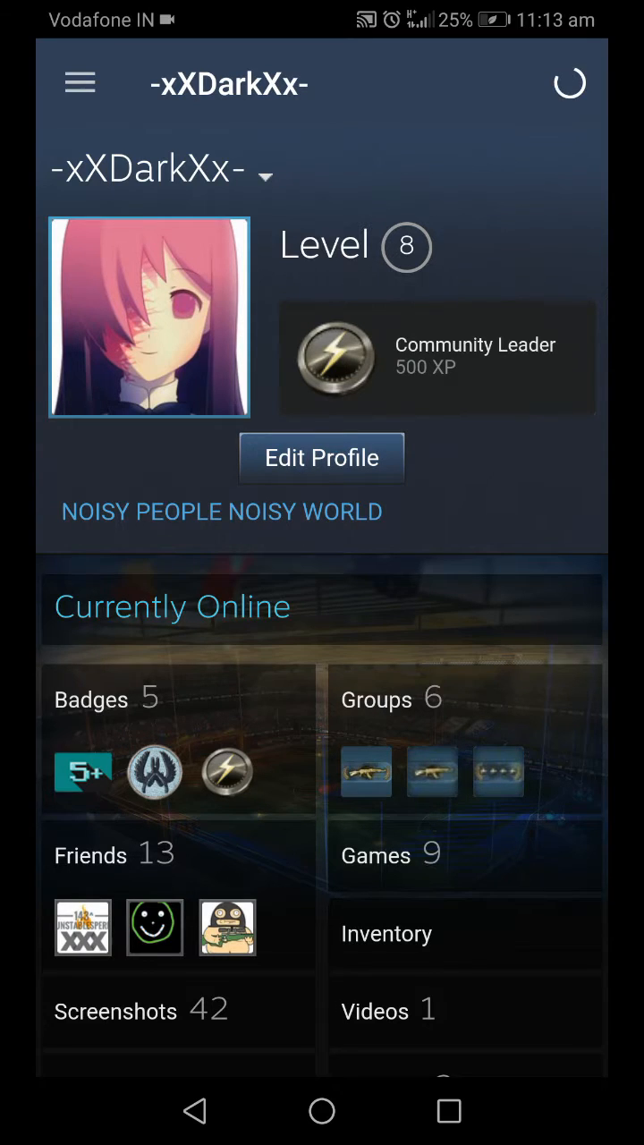
click(321, 457)
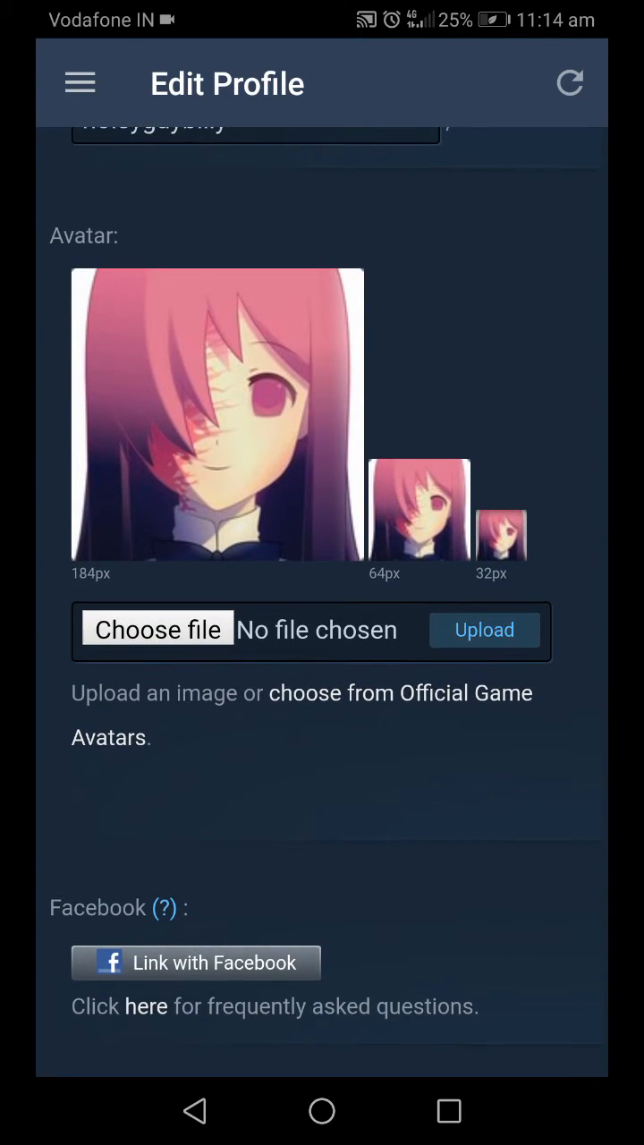
Choose JPEG_20190319_215456.jpg from Recents as the avatar file
click(158, 630)
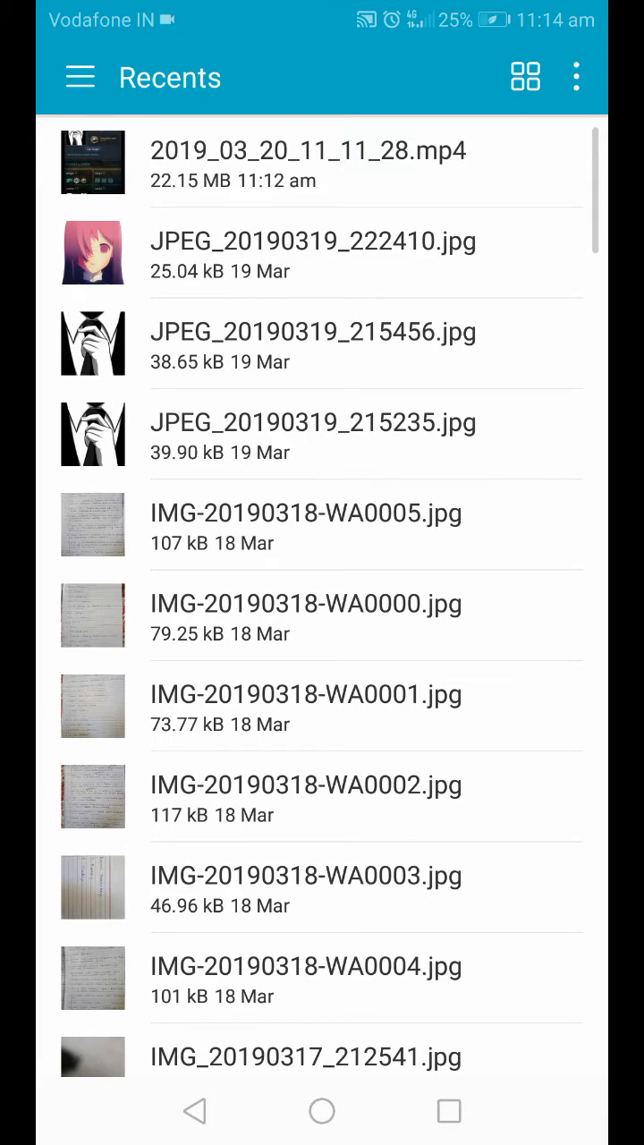
click(80, 77)
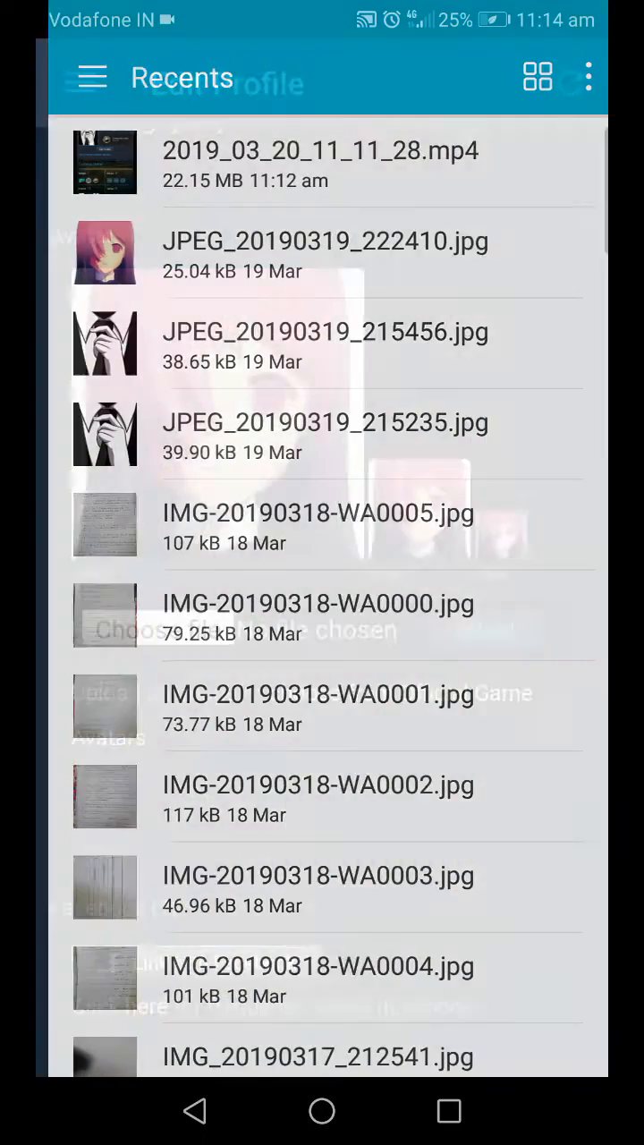
click(104, 254)
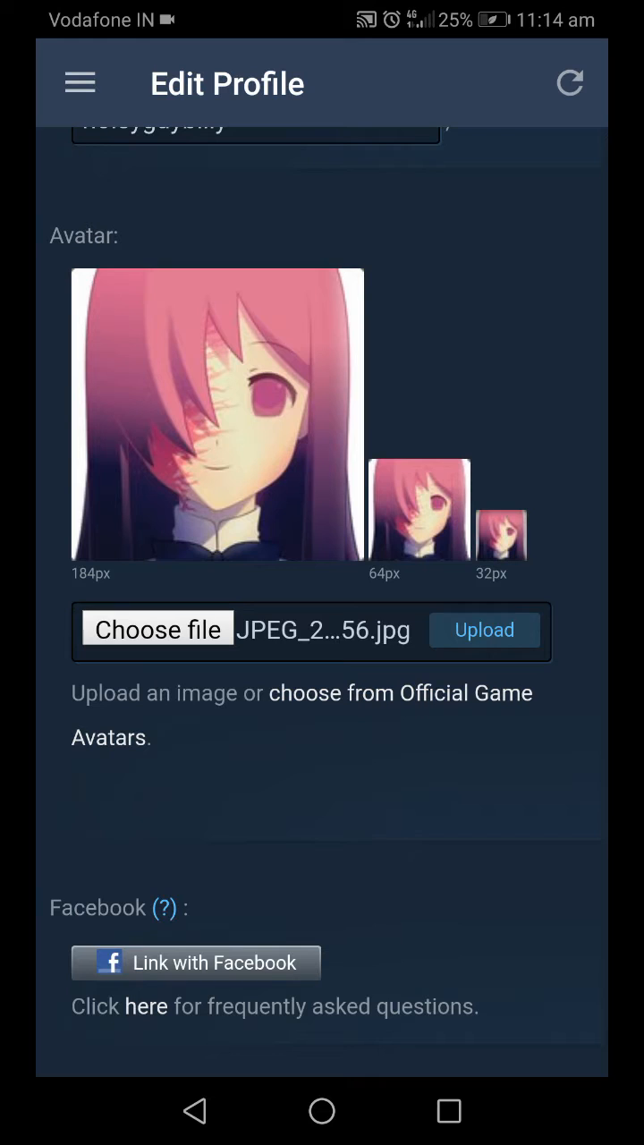
Upload the suit-and-tie image as the avatar and scroll down the edit form
click(484, 630)
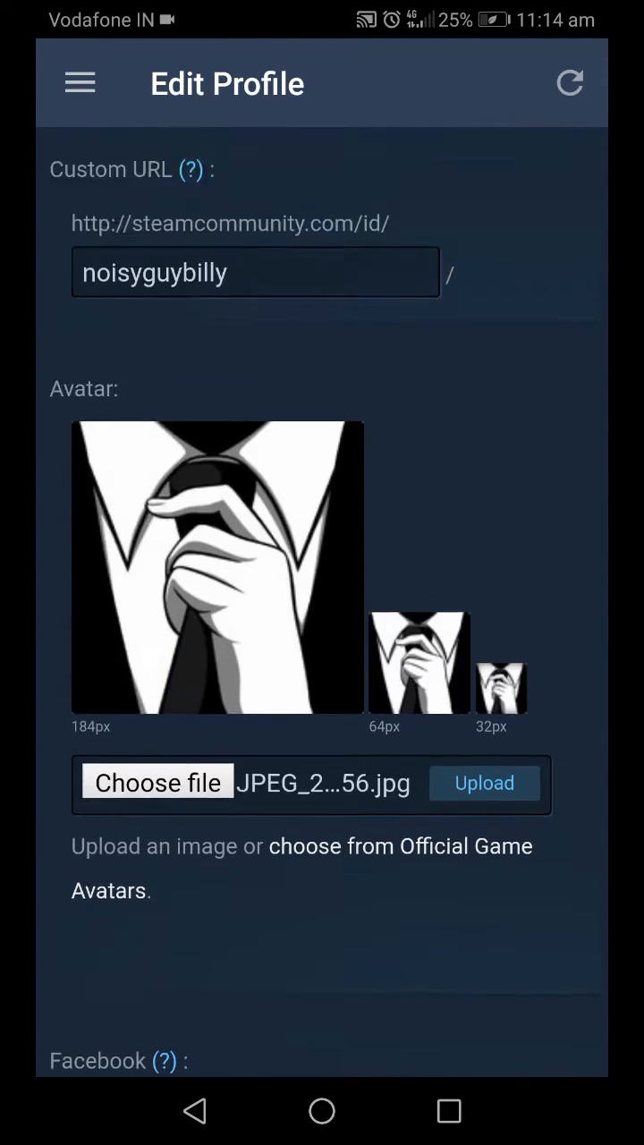
scroll(down, 3)
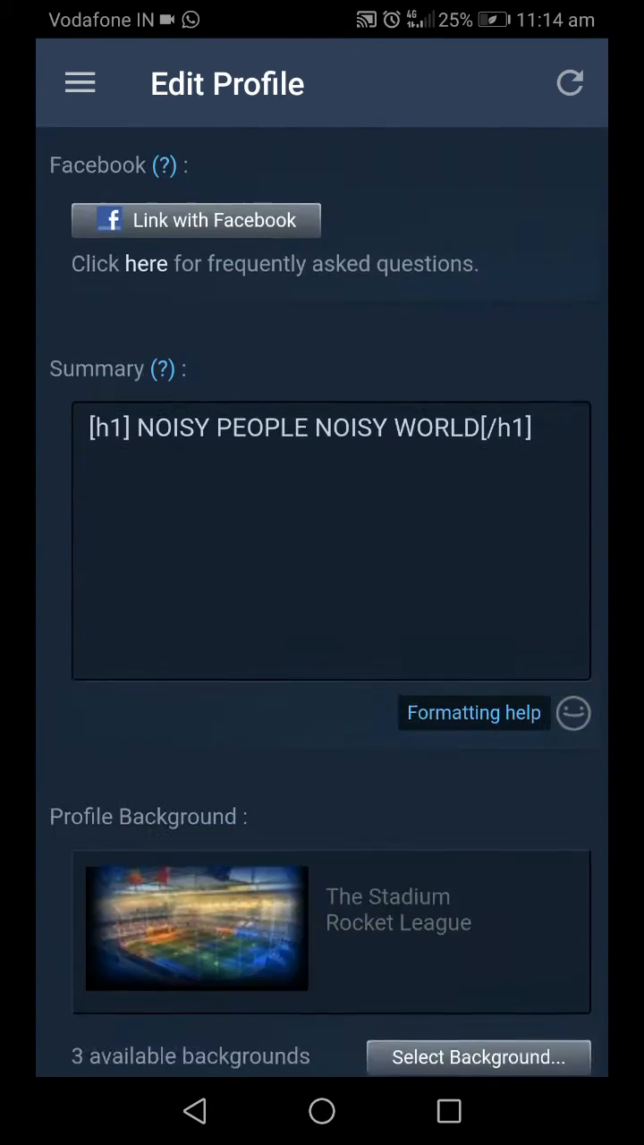
scroll(down, 3)
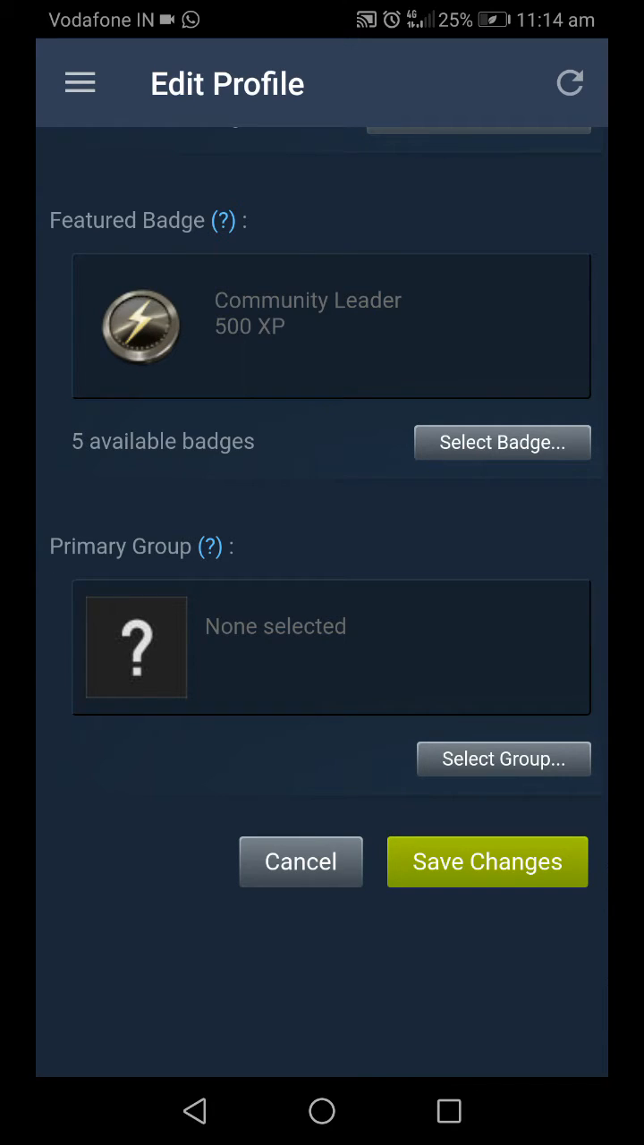
scroll(down, 3)
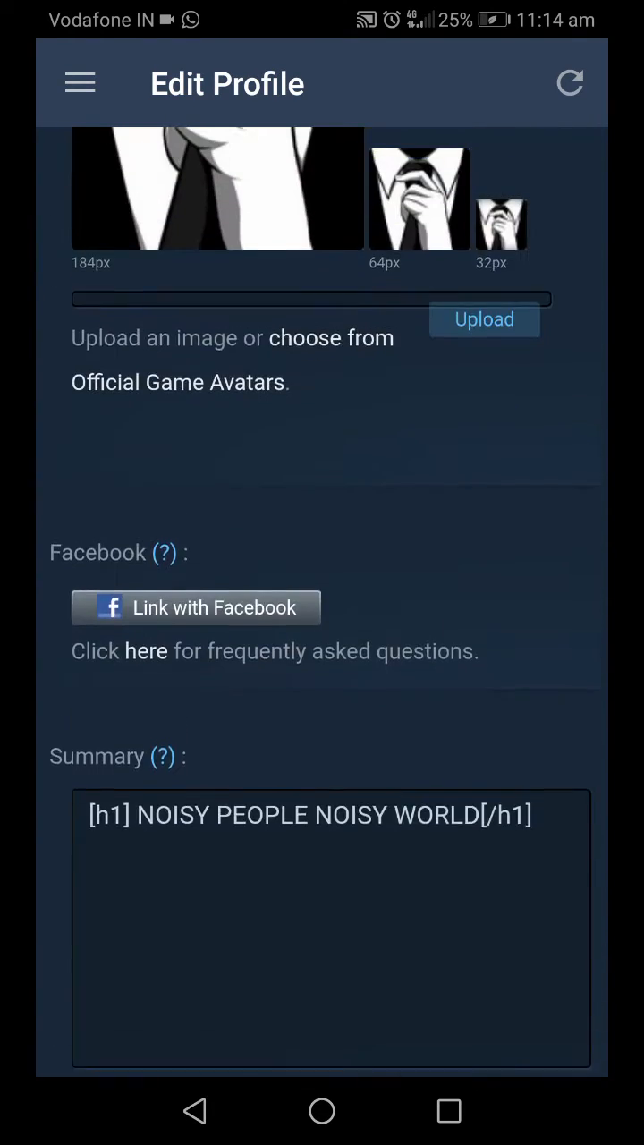
scroll(down, 3)
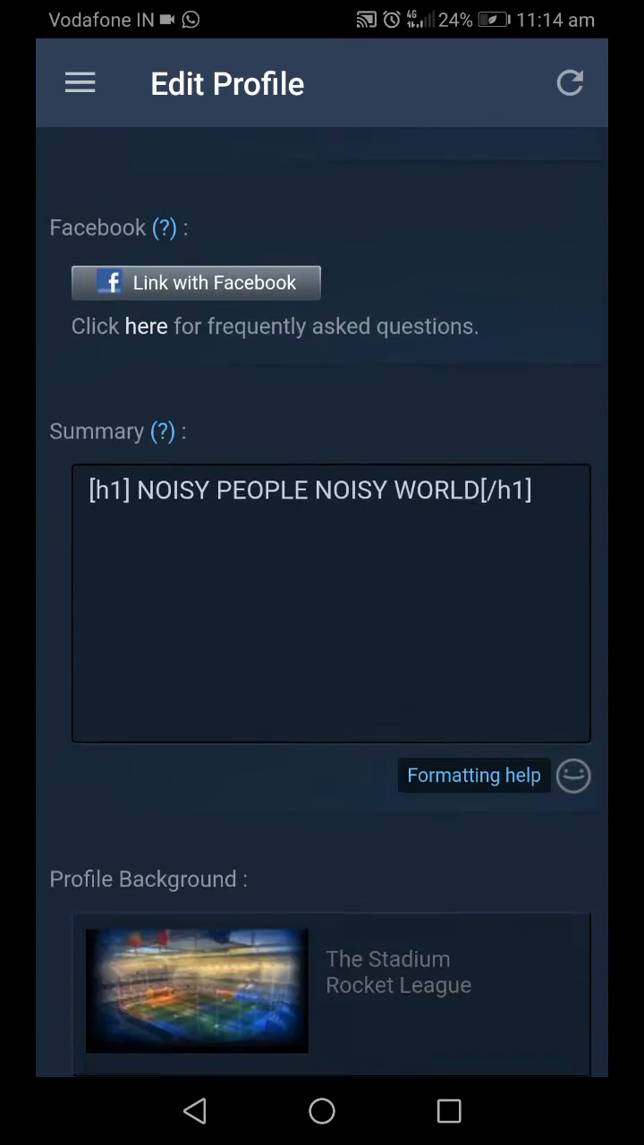